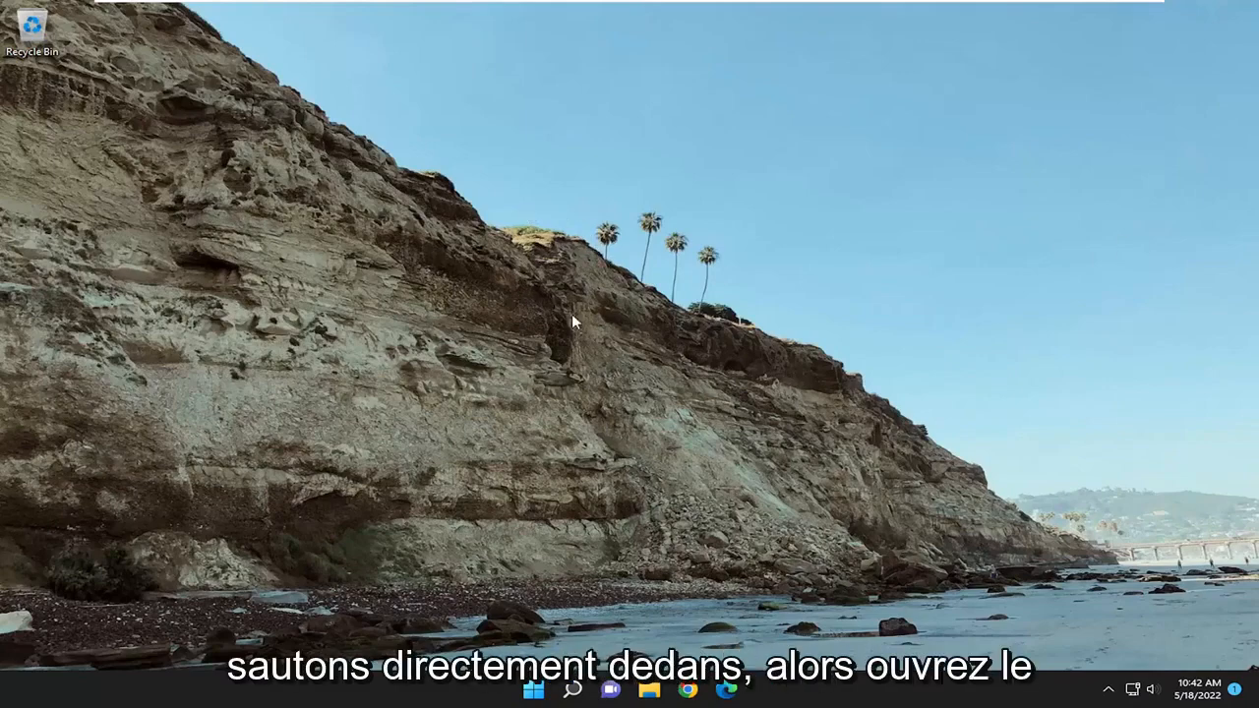
Browse from Local Disk (C:) through Users into the user's profile folder.
{"action": "left_click", "coordinate": [649, 688]}
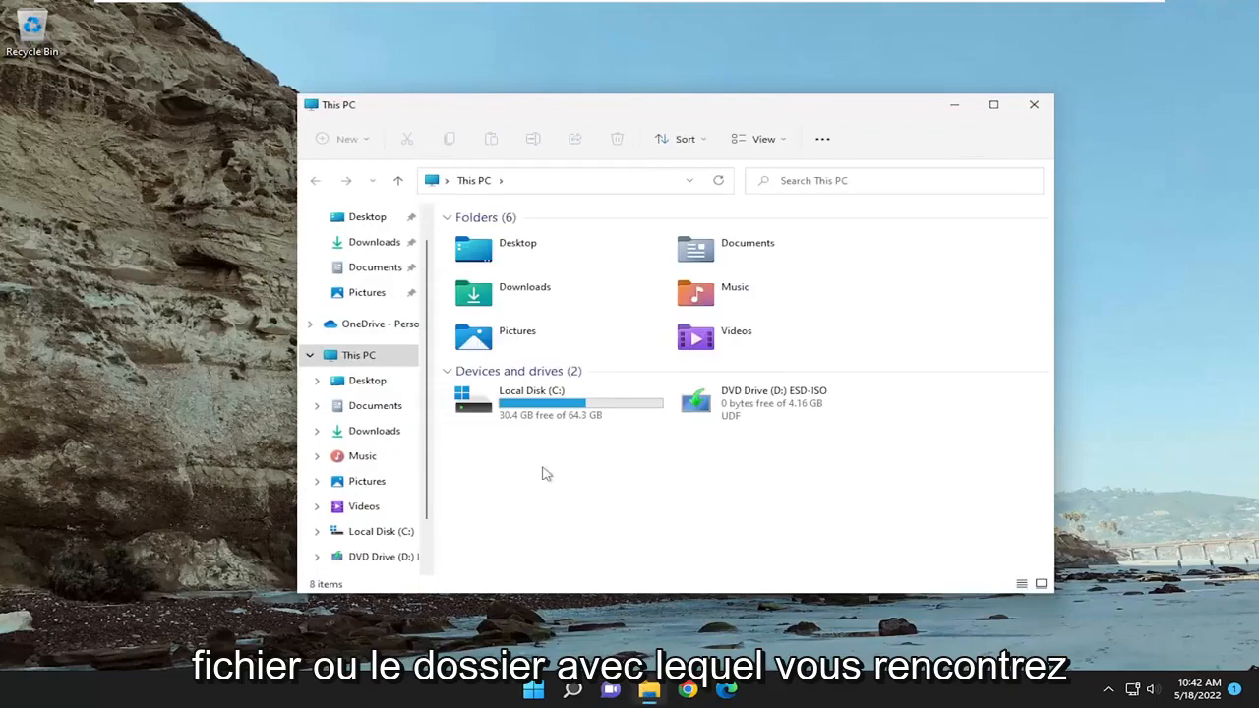
{"action": "double_click", "coordinate": [531, 401]}
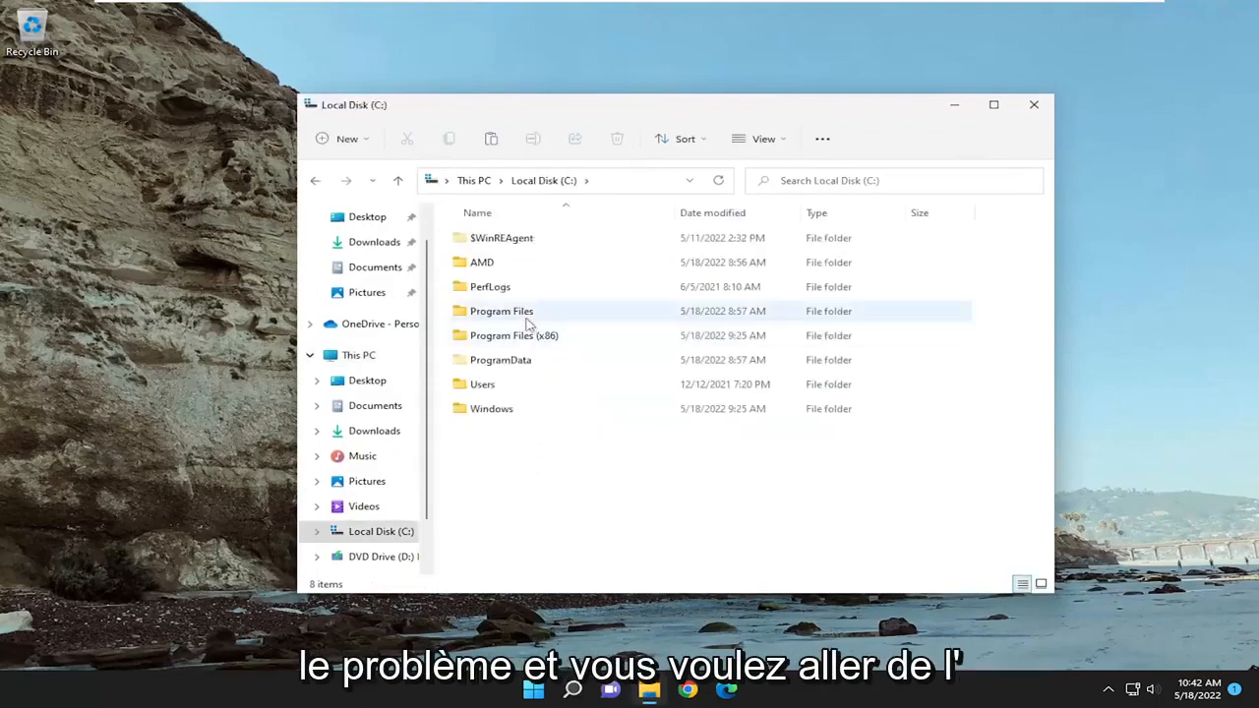
{"action": "double_click", "coordinate": [482, 384]}
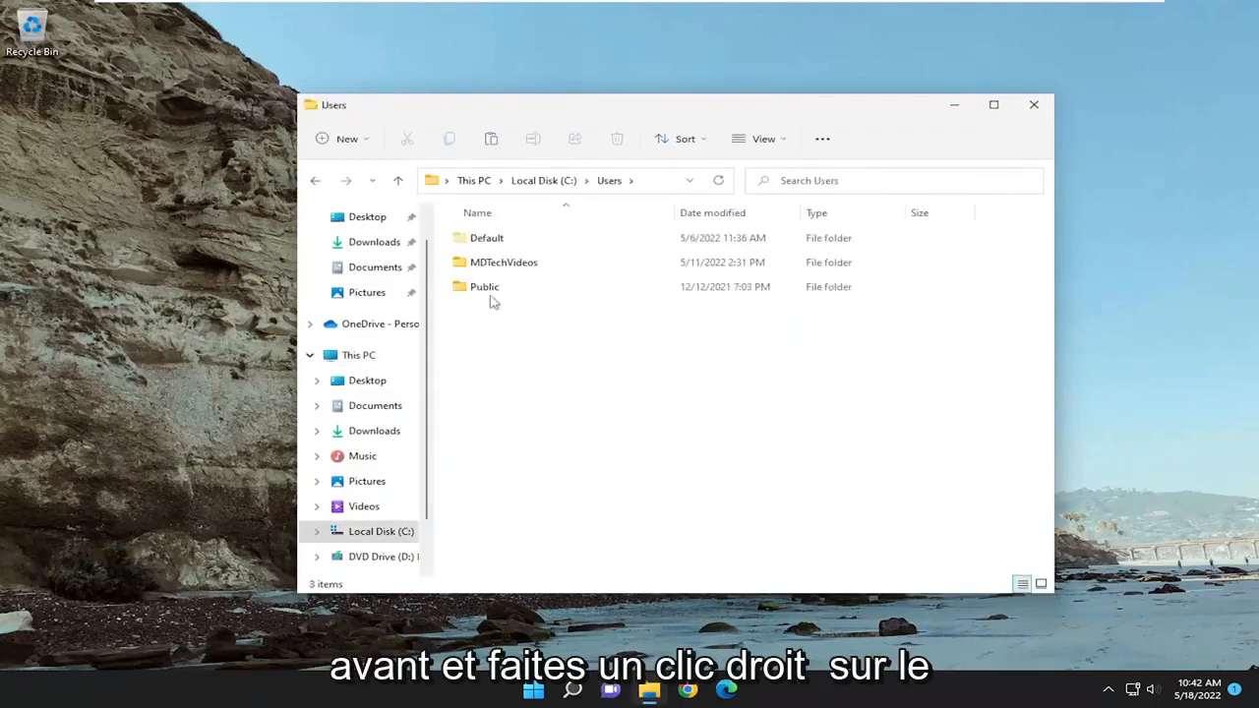
{"action": "double_click", "coordinate": [504, 261]}
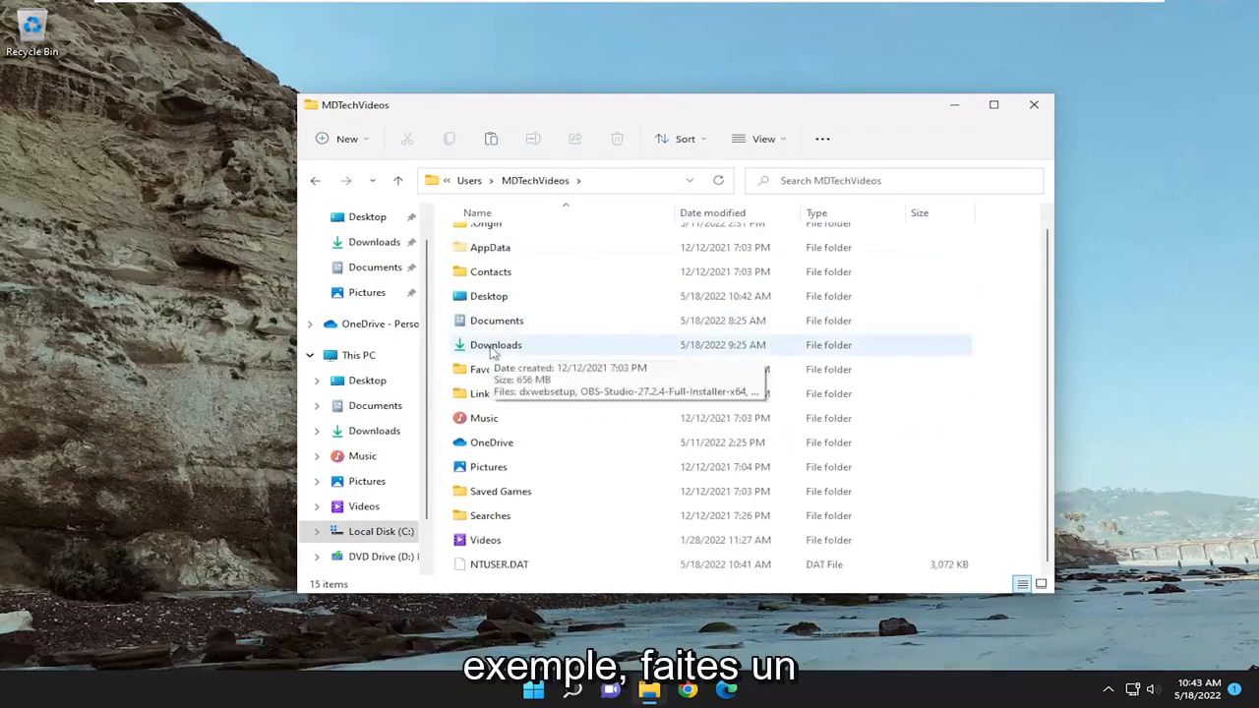
Reach the Change owner dialog via Downloads Properties > Security > Advanced.
{"action": "right_click", "coordinate": [496, 344]}
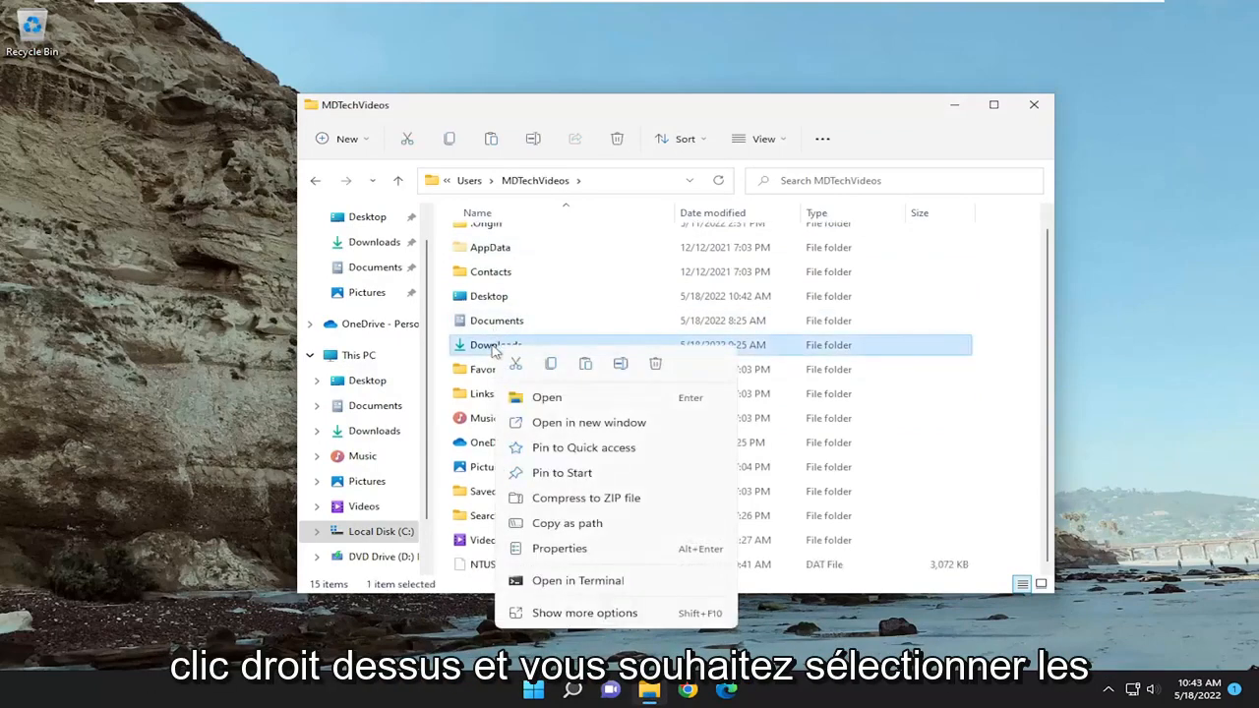
{"action": "left_click", "coordinate": [559, 547]}
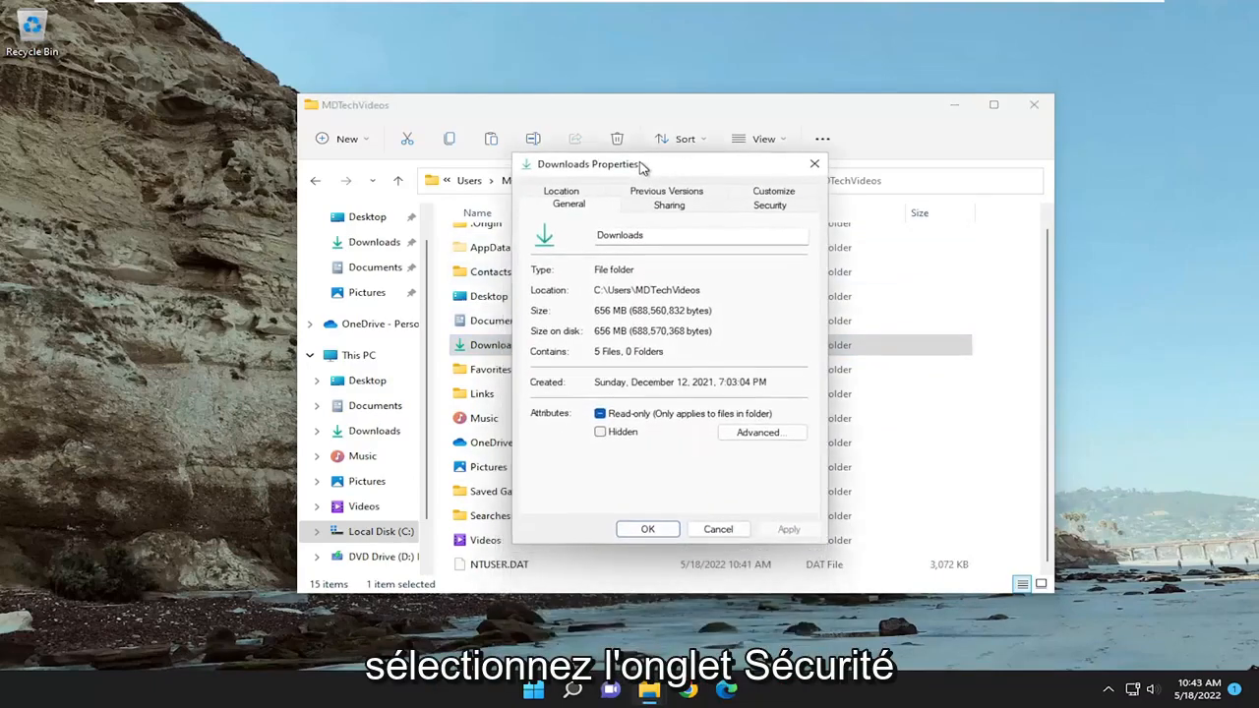
{"action": "left_click", "coordinate": [771, 202]}
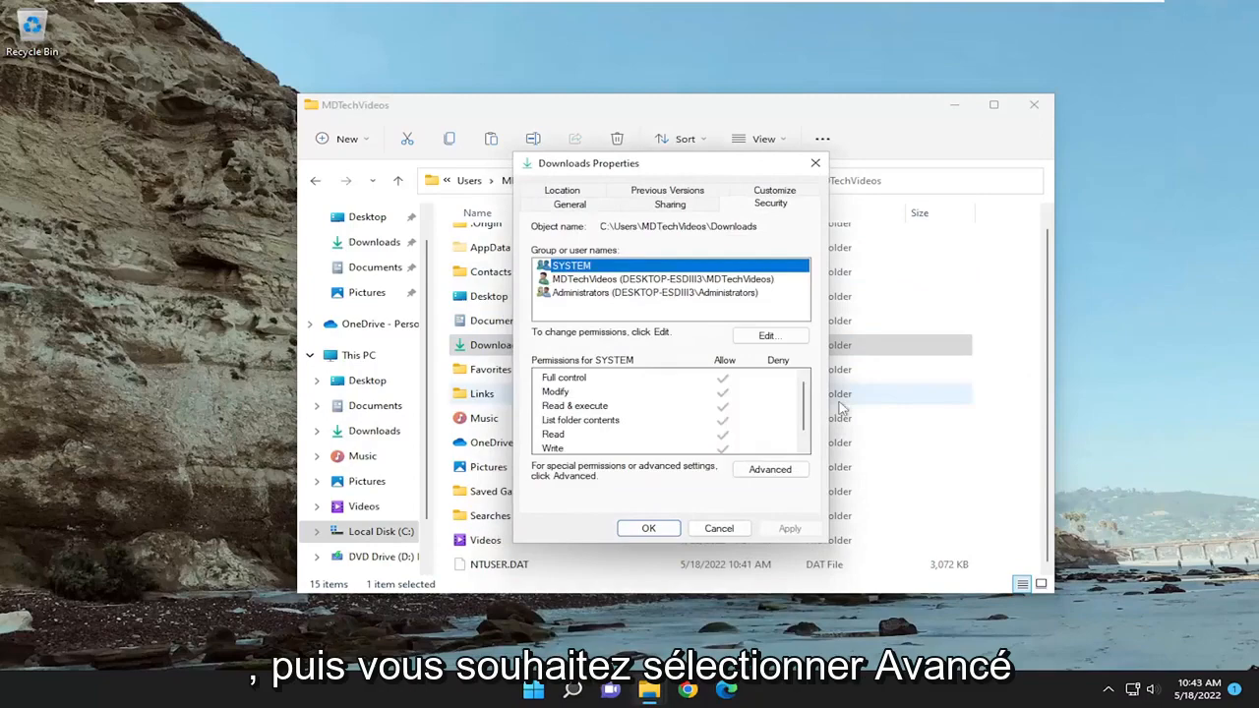
{"action": "left_click", "coordinate": [771, 468]}
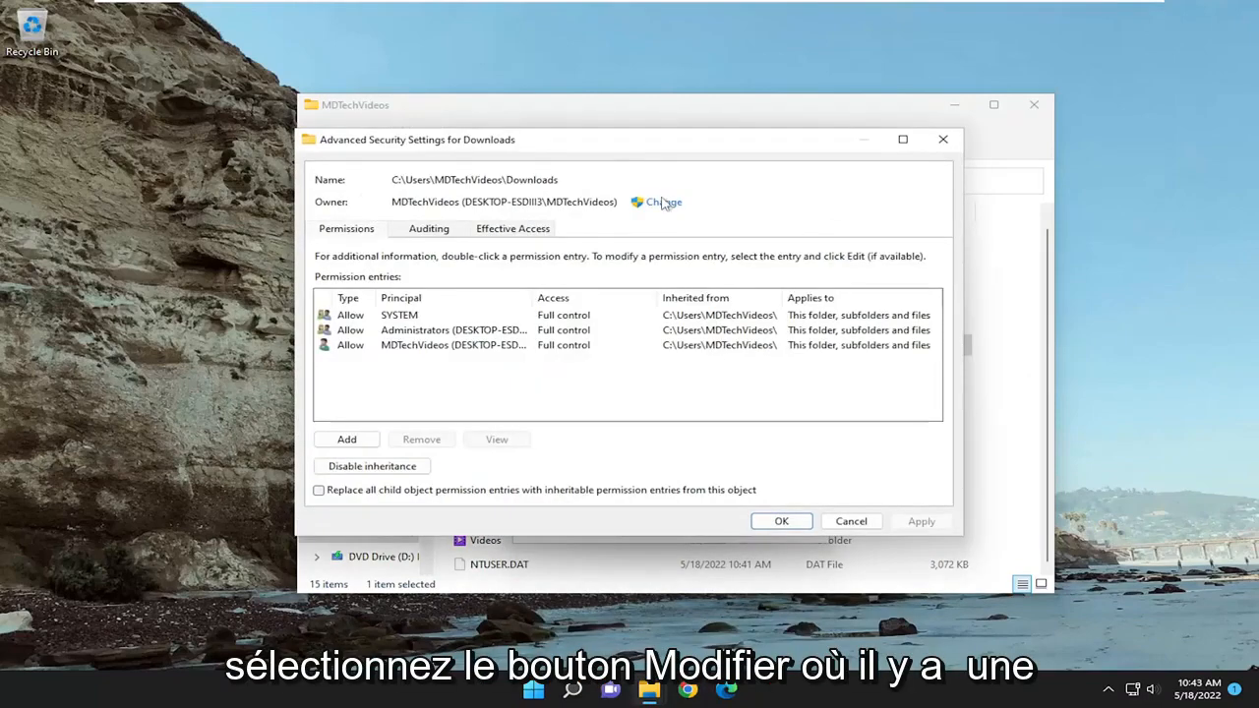
{"action": "left_click", "coordinate": [663, 200]}
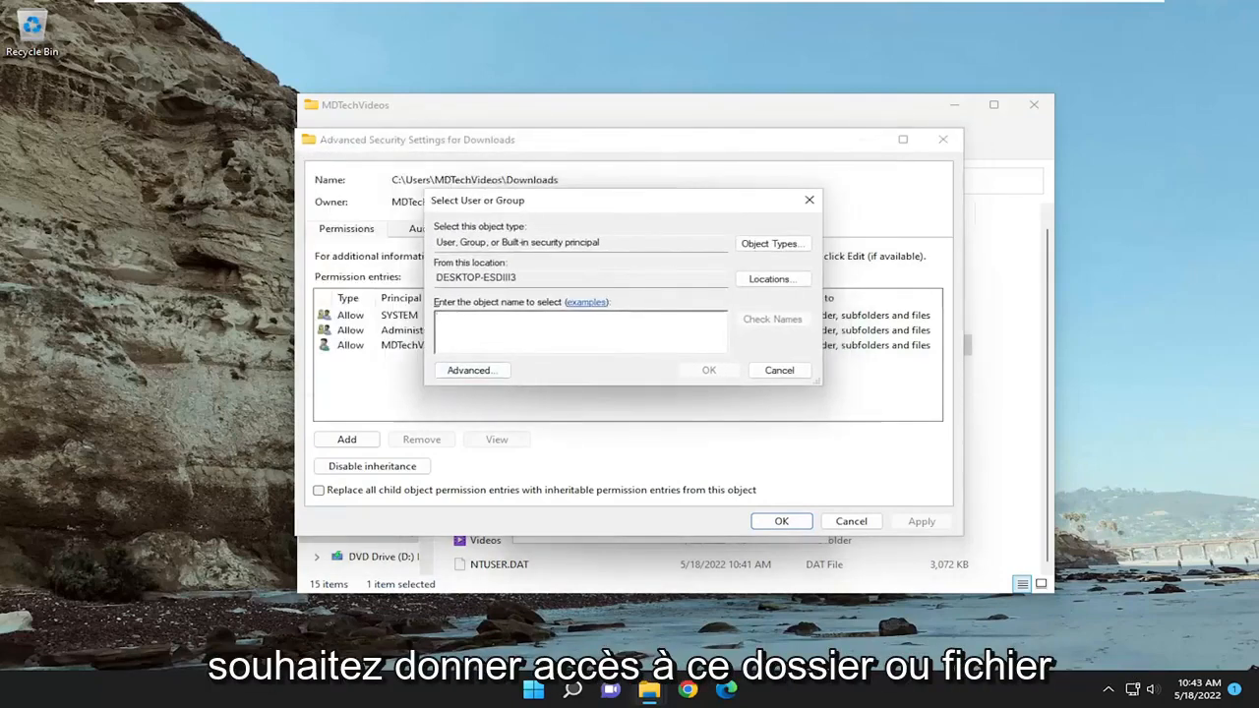
Enter 'mdtechvideos', find the account with Find Now and confirm it as the new owner.
{"action": "type", "text": "mdtechvideos"}
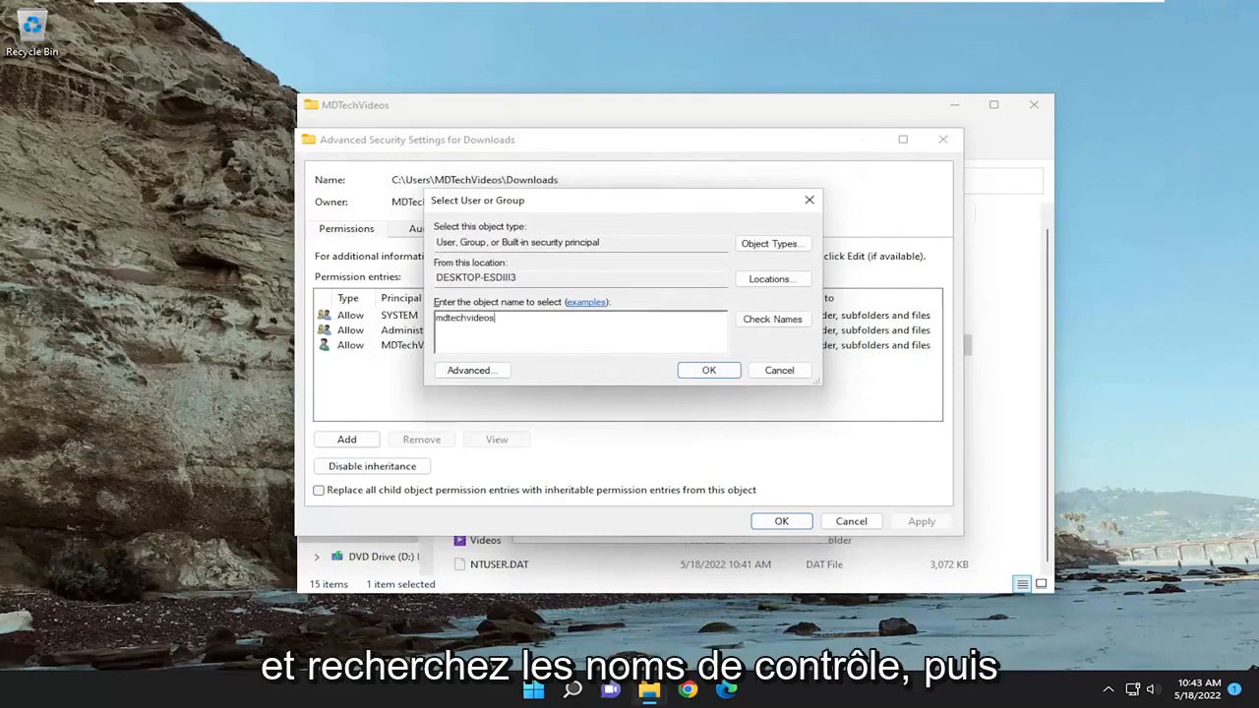
{"action": "left_click", "coordinate": [771, 318]}
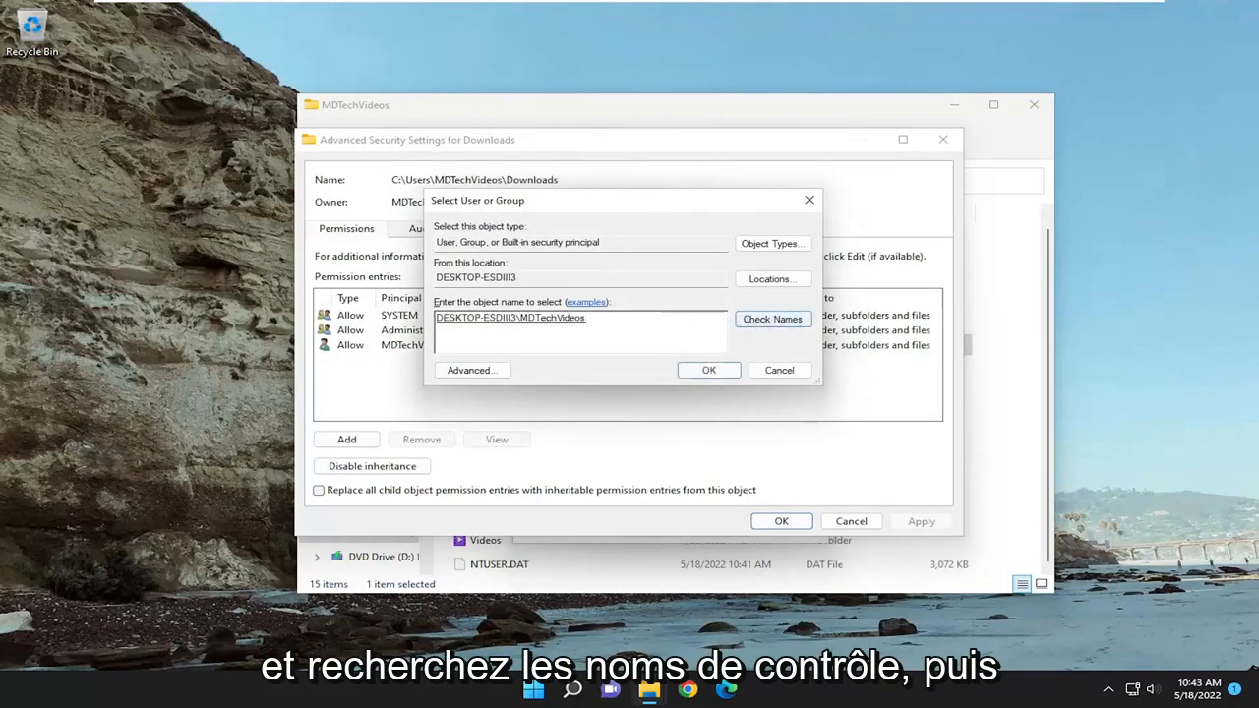
{"action": "left_click", "coordinate": [771, 318]}
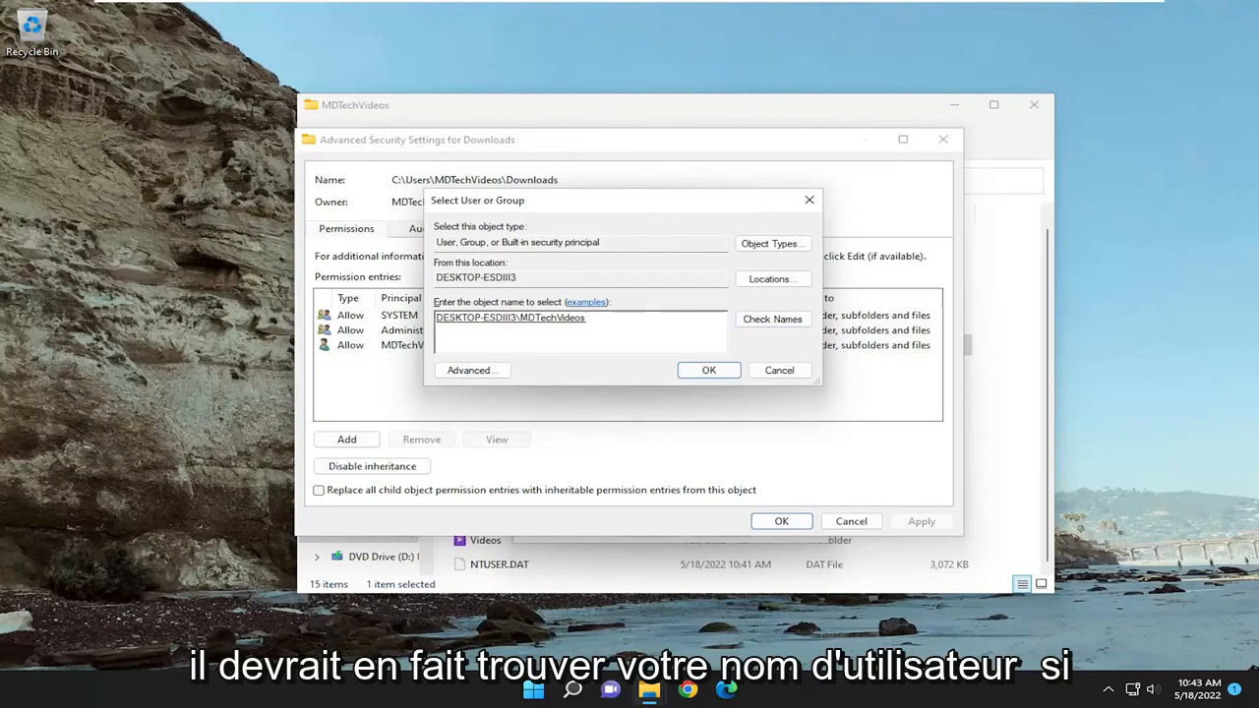
{"action": "mouse_move", "coordinate": [472, 369]}
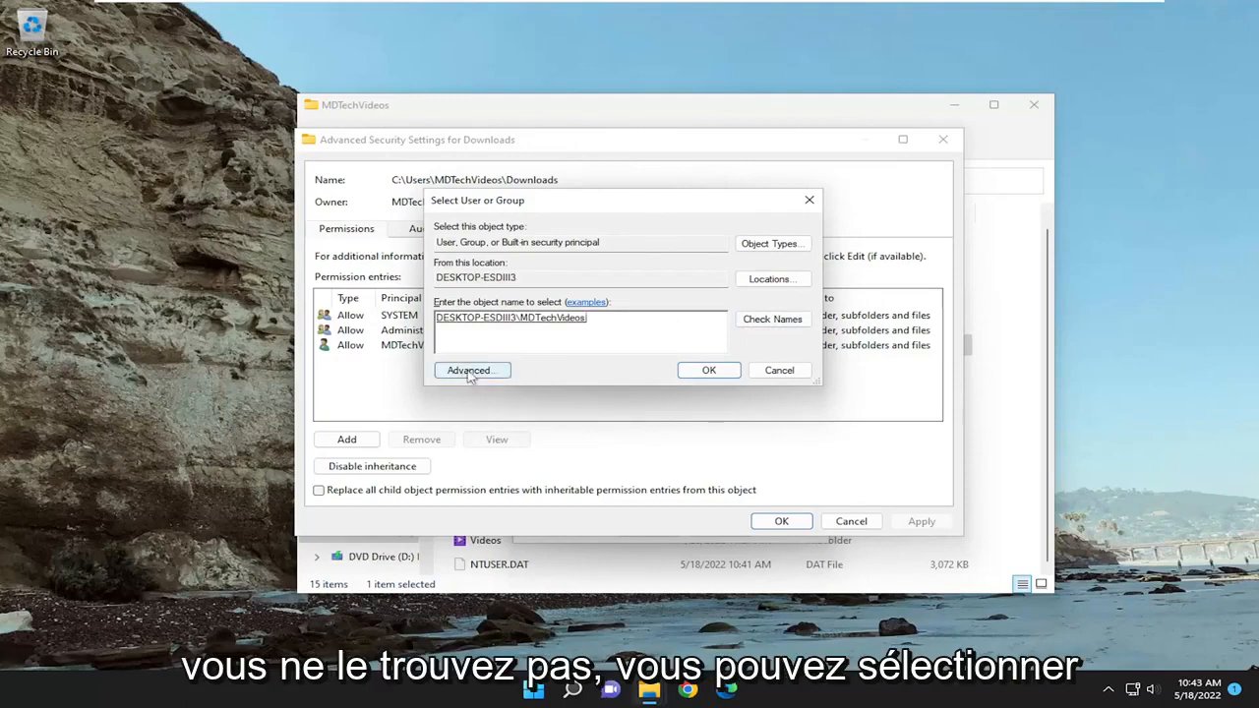
{"action": "left_click", "coordinate": [472, 370]}
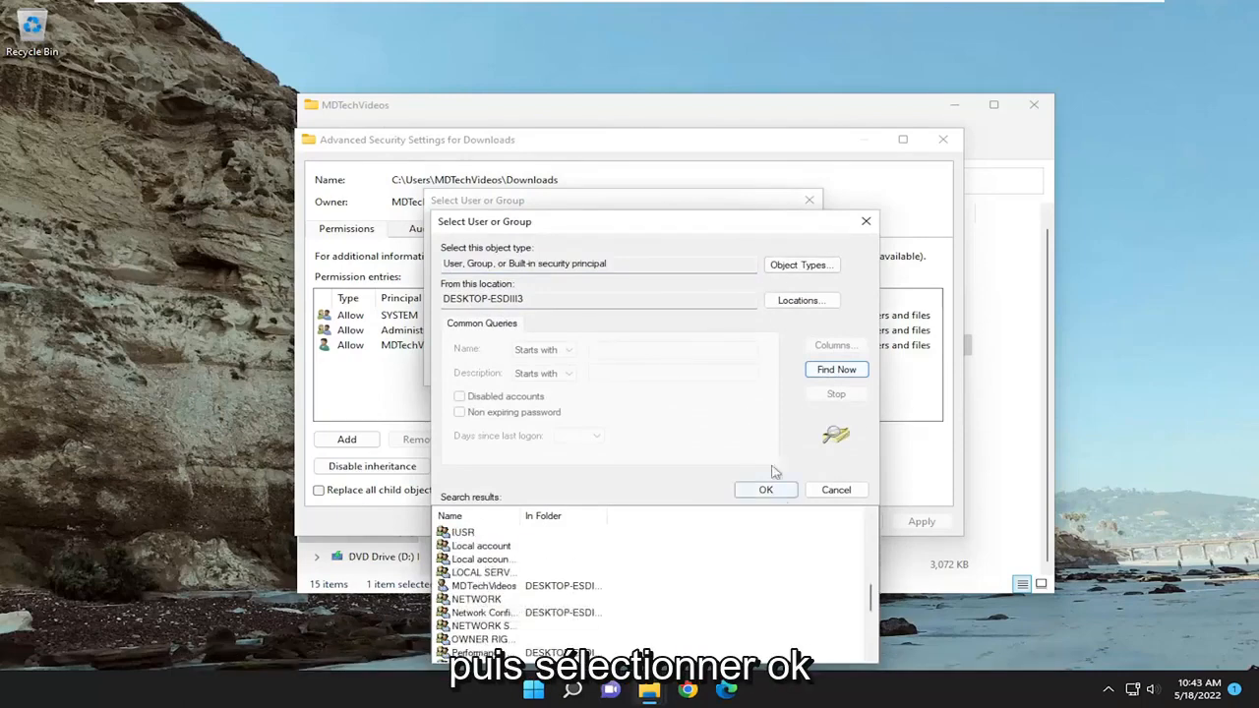
{"action": "left_click", "coordinate": [765, 489]}
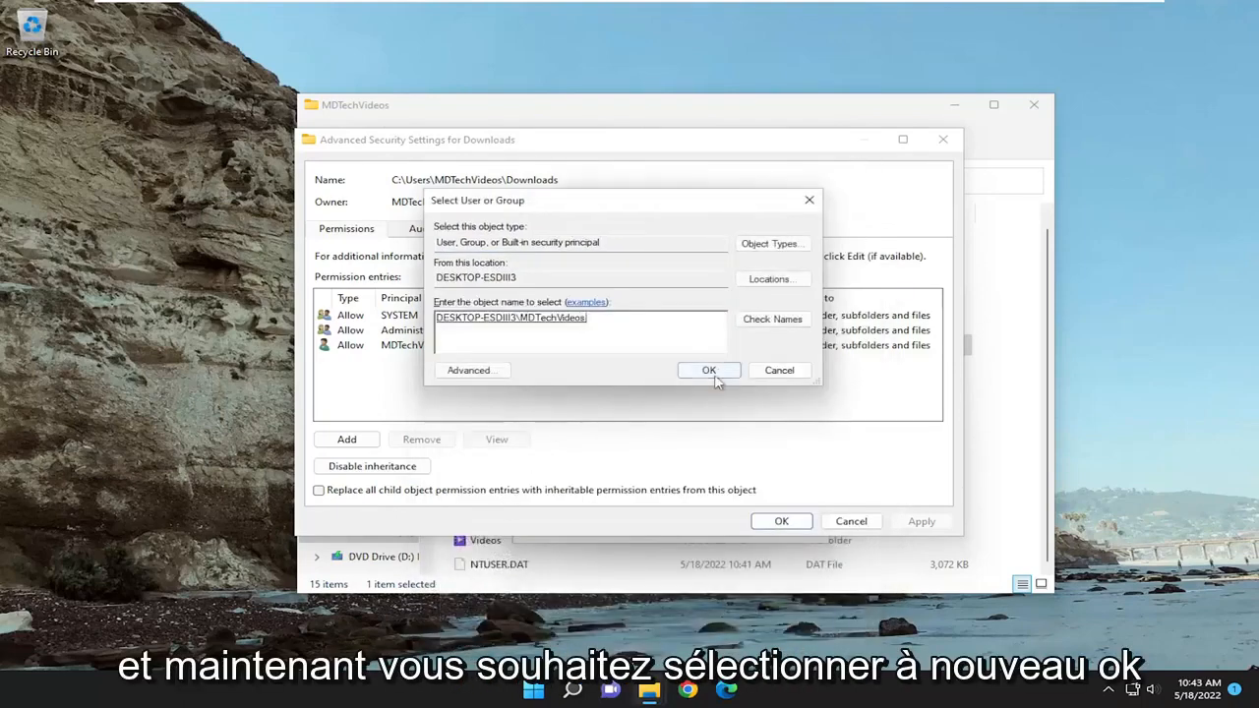
{"action": "left_click", "coordinate": [708, 370]}
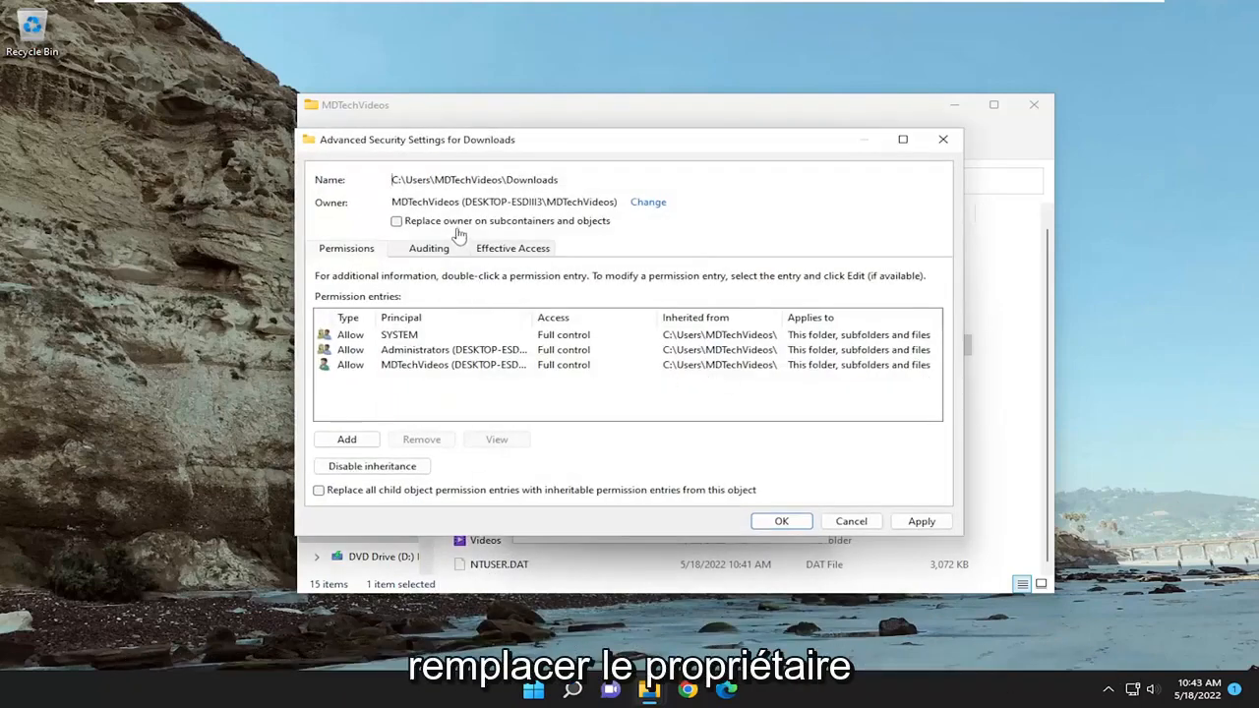
Replace owner on subcontainers and objects, apply it and close the security and properties windows.
{"action": "left_click", "coordinate": [397, 220]}
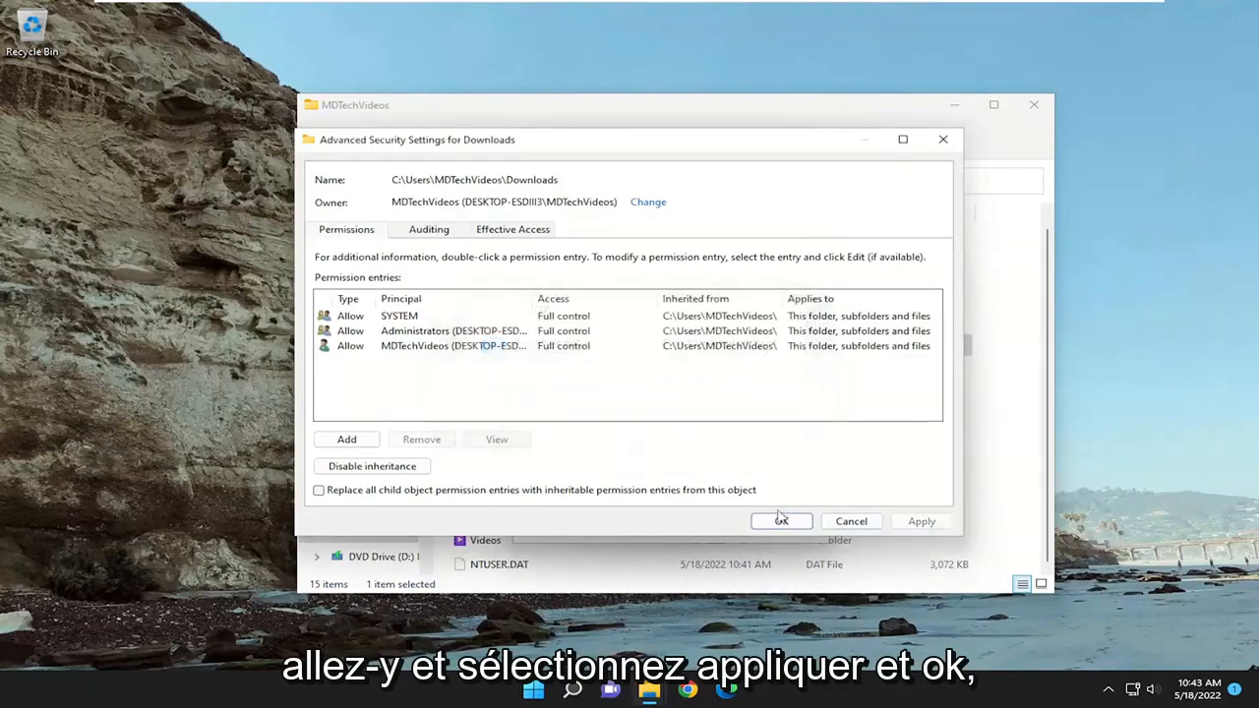
{"action": "left_click", "coordinate": [781, 519]}
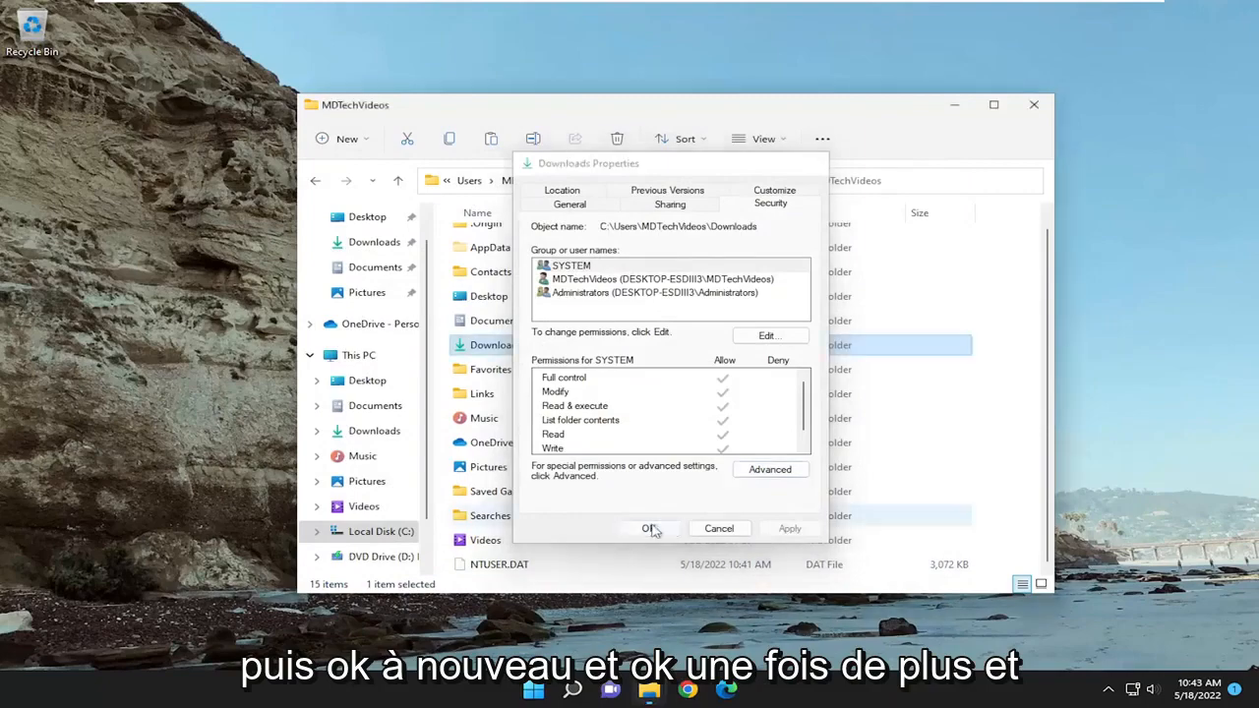
{"action": "left_click", "coordinate": [649, 528]}
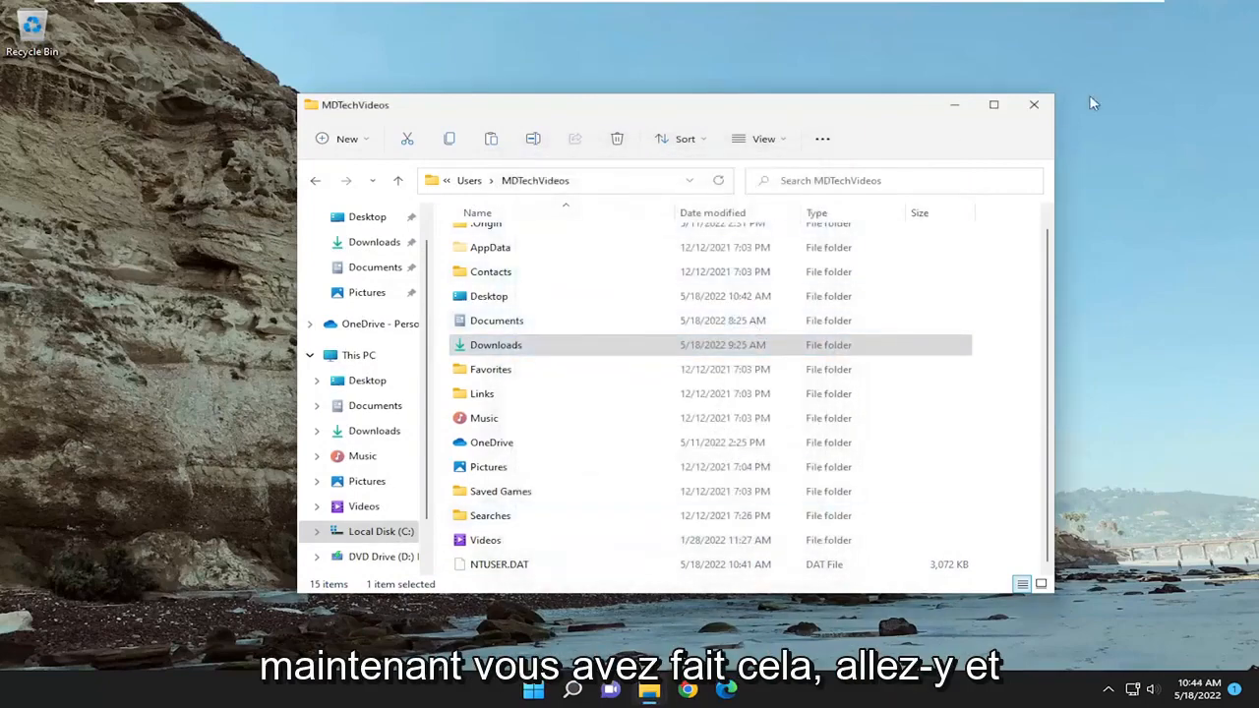
Close File Explorer and restart the computer from the Start menu.
{"action": "left_click", "coordinate": [1035, 104]}
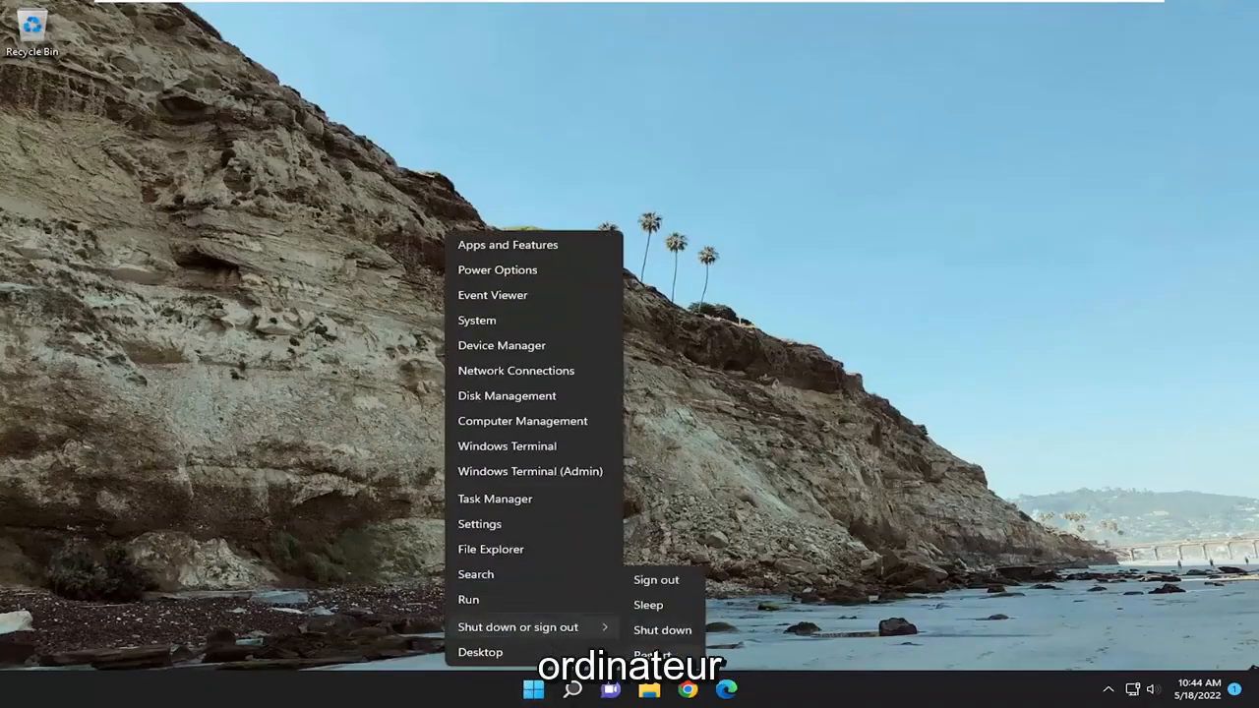
{"action": "left_click", "coordinate": [655, 579]}
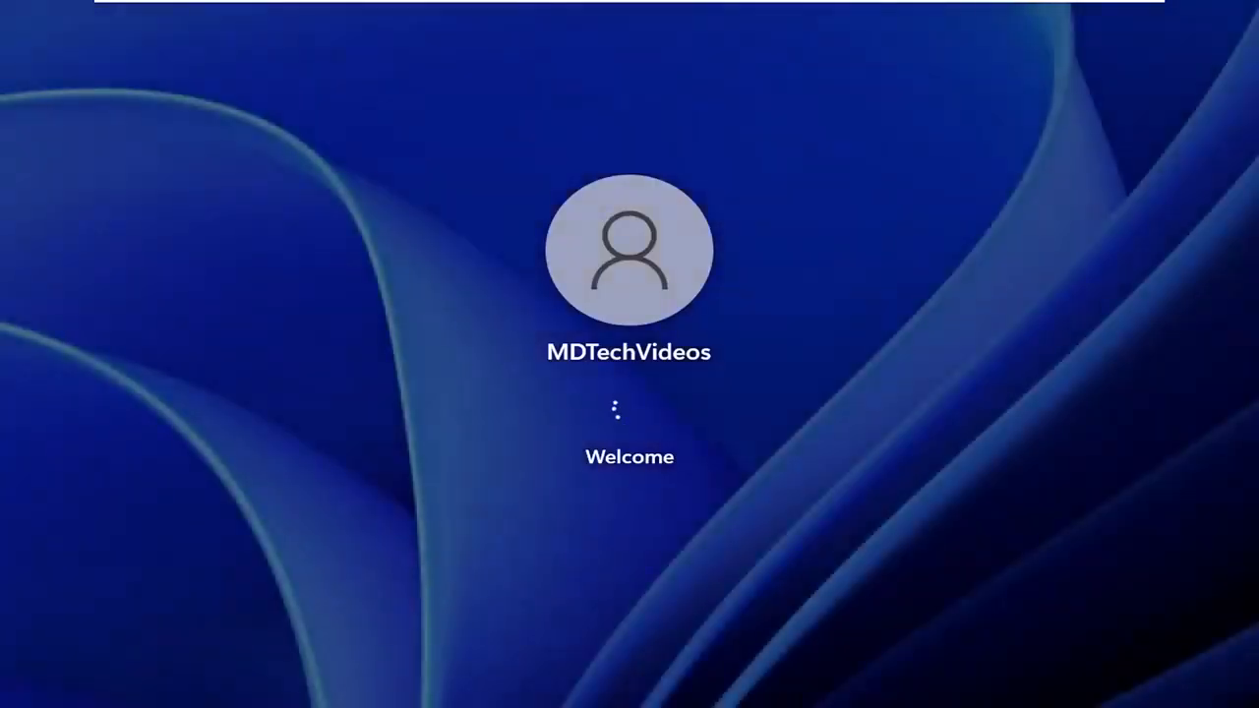